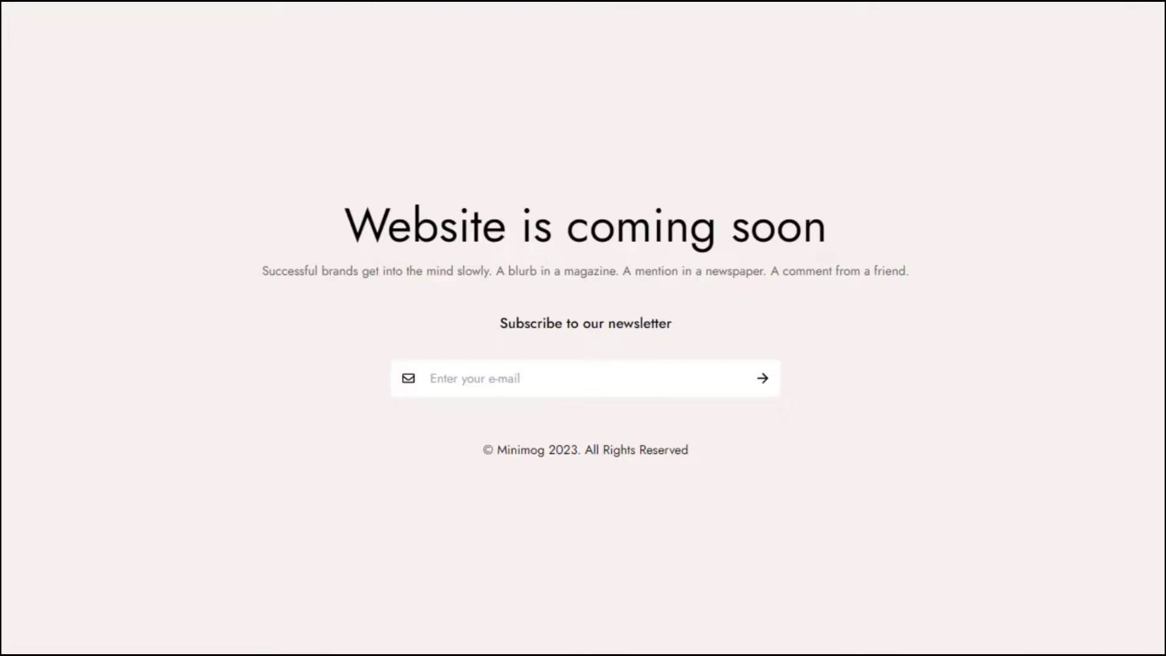
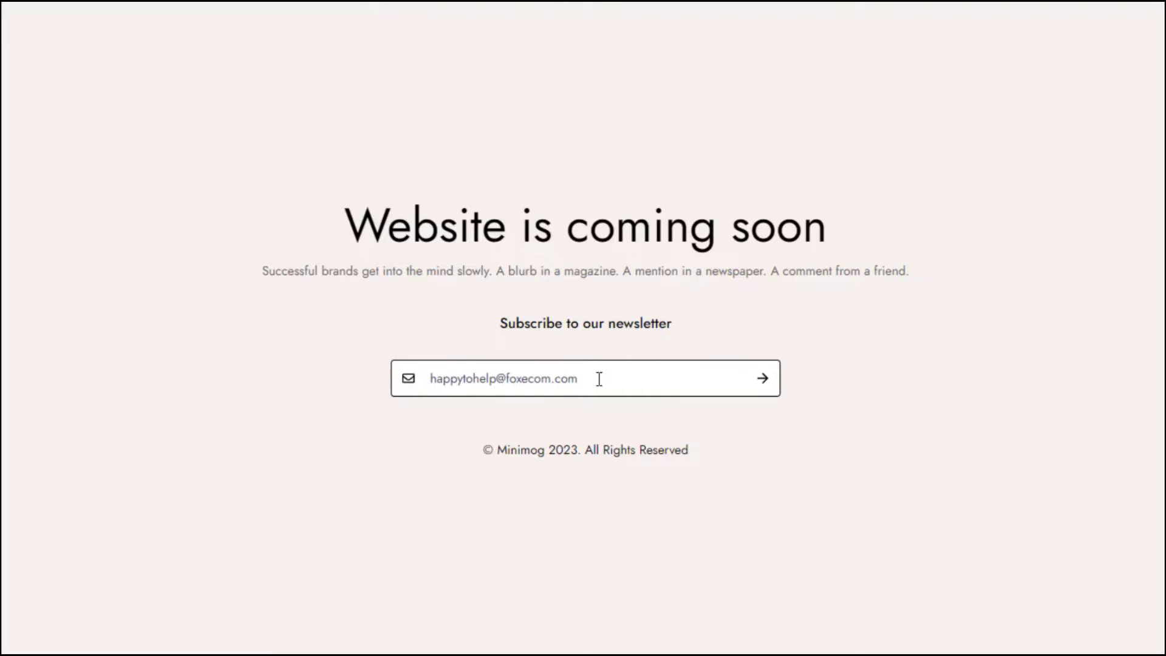
Step: Enter an email address in the coming-soon page newsletter signup and submit it
left_click(762, 378)
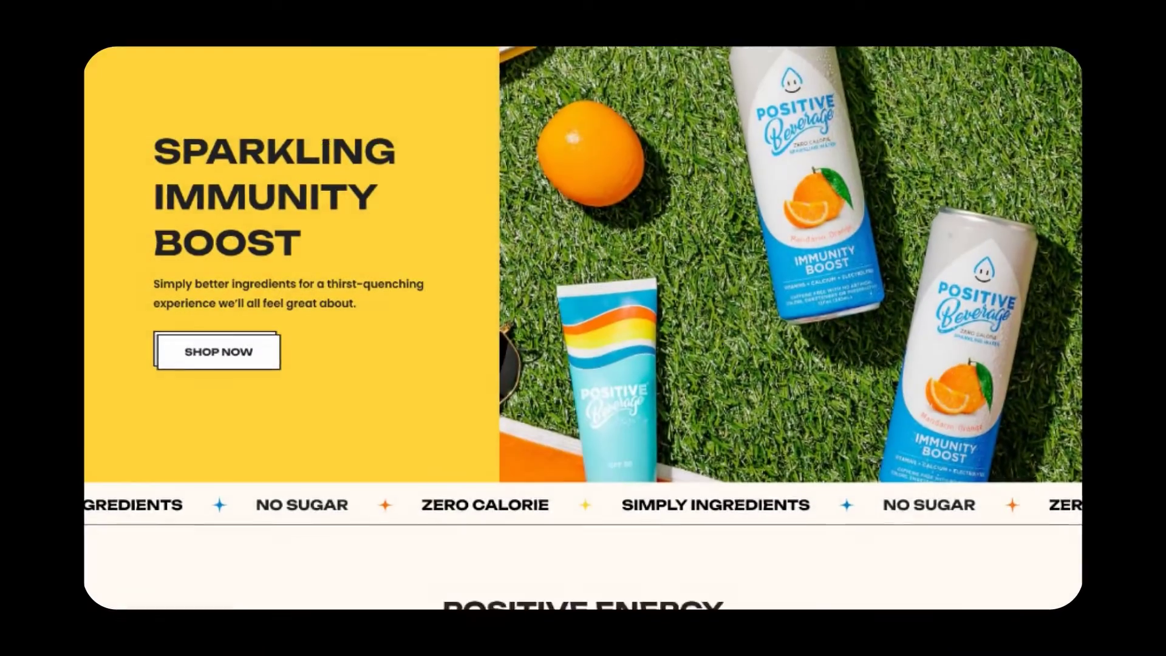
scroll("down", 3)
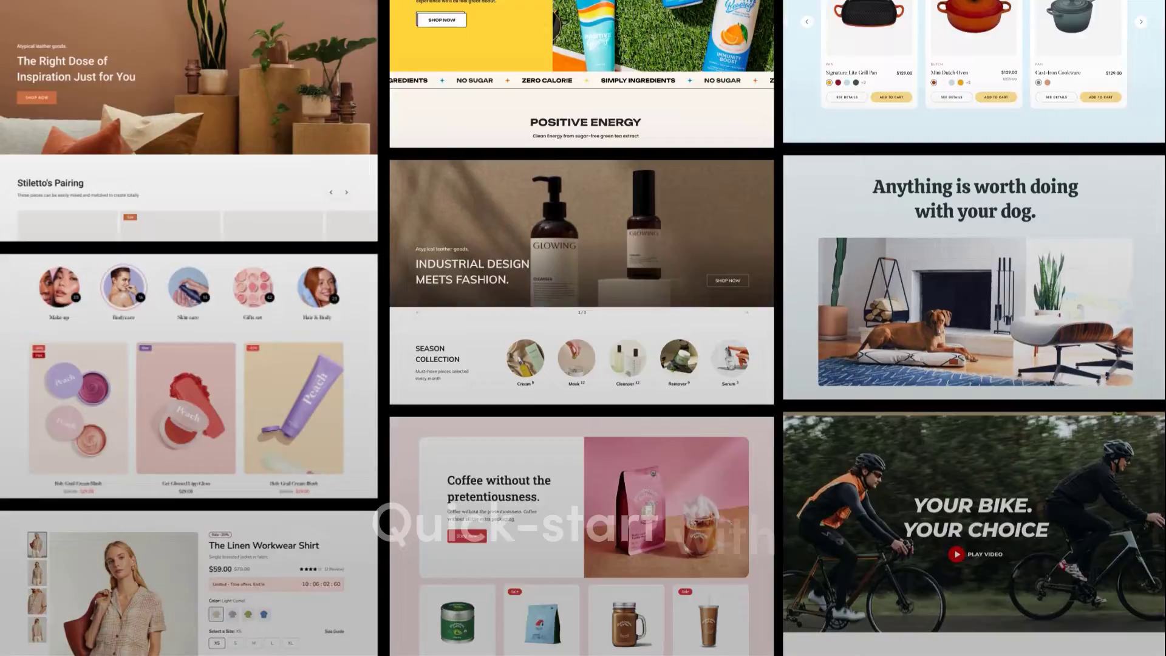
scroll("down", 3)
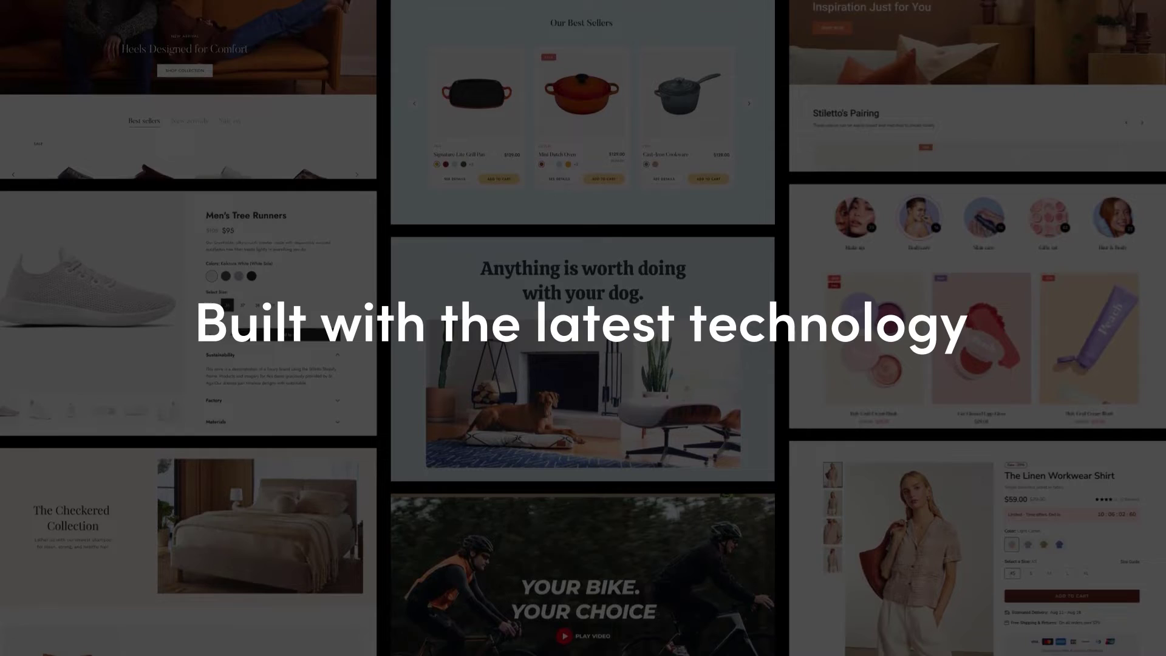
scroll("down", 3)
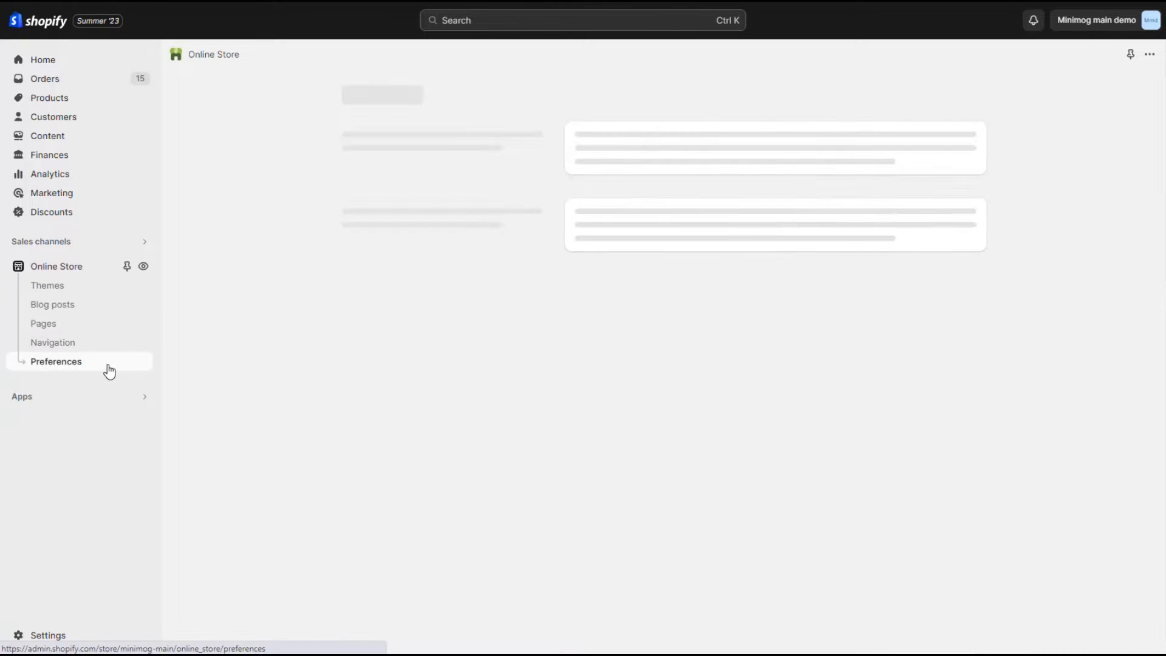
left_click(56, 360)
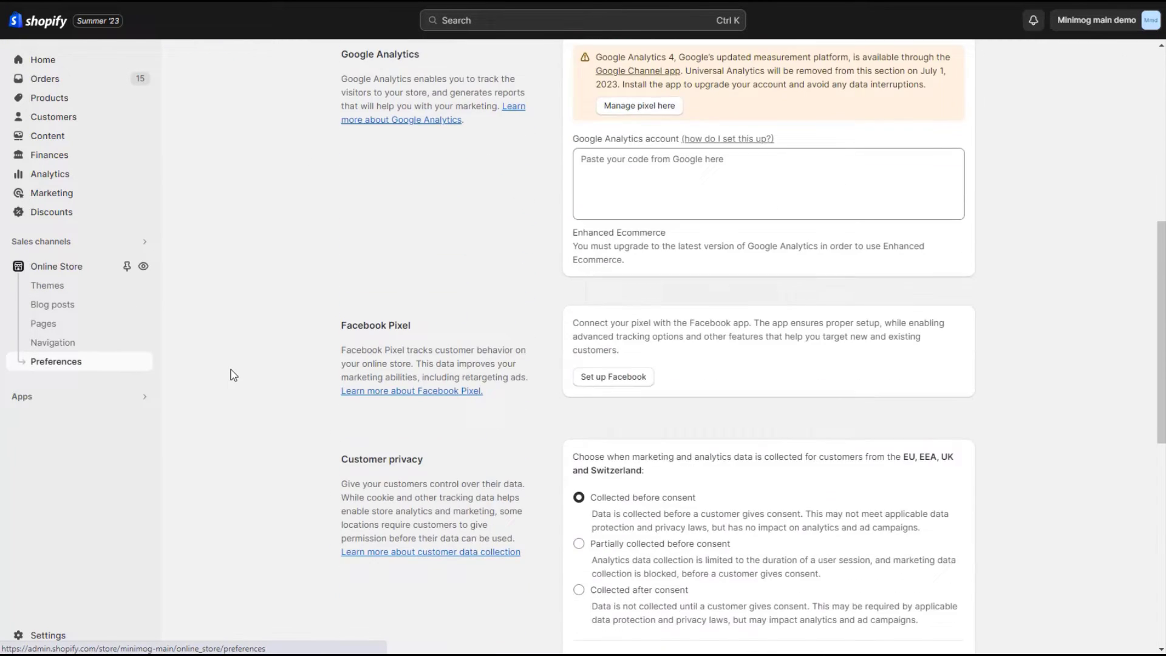
scroll("down", 3)
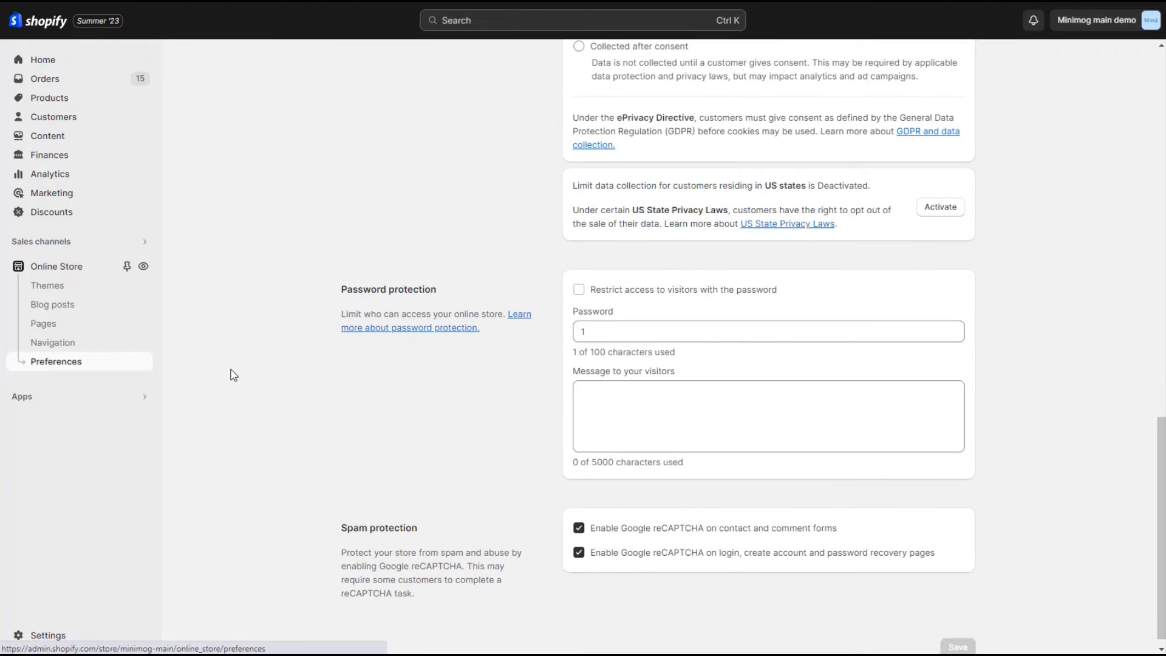
scroll("down", 3)
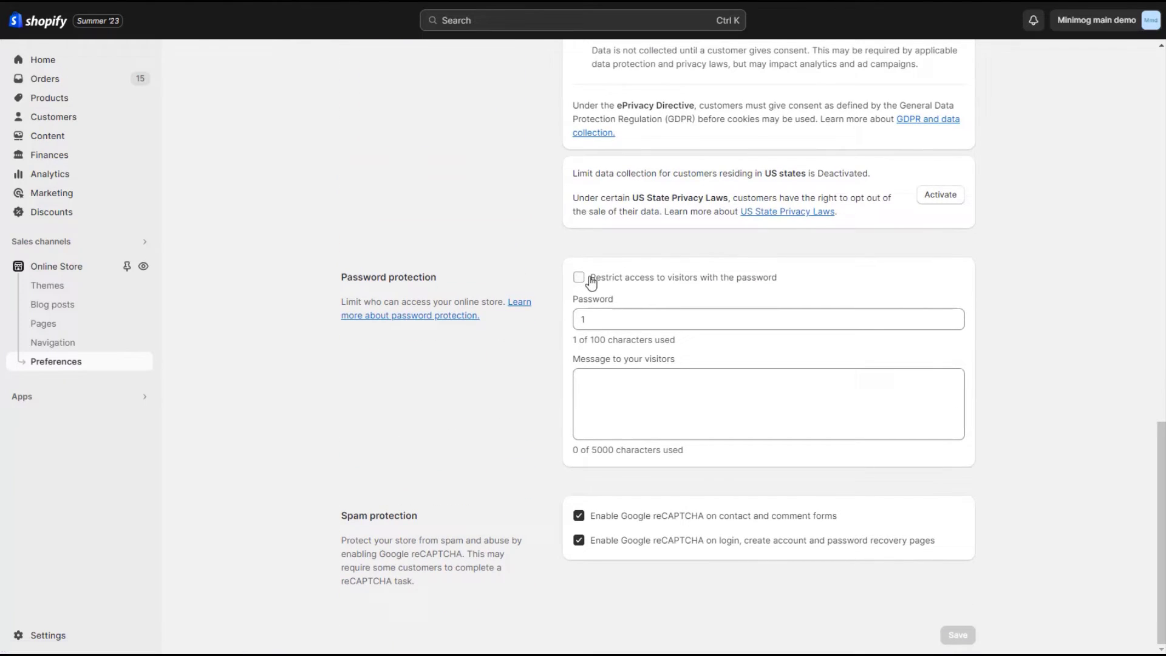
left_click(580, 277)
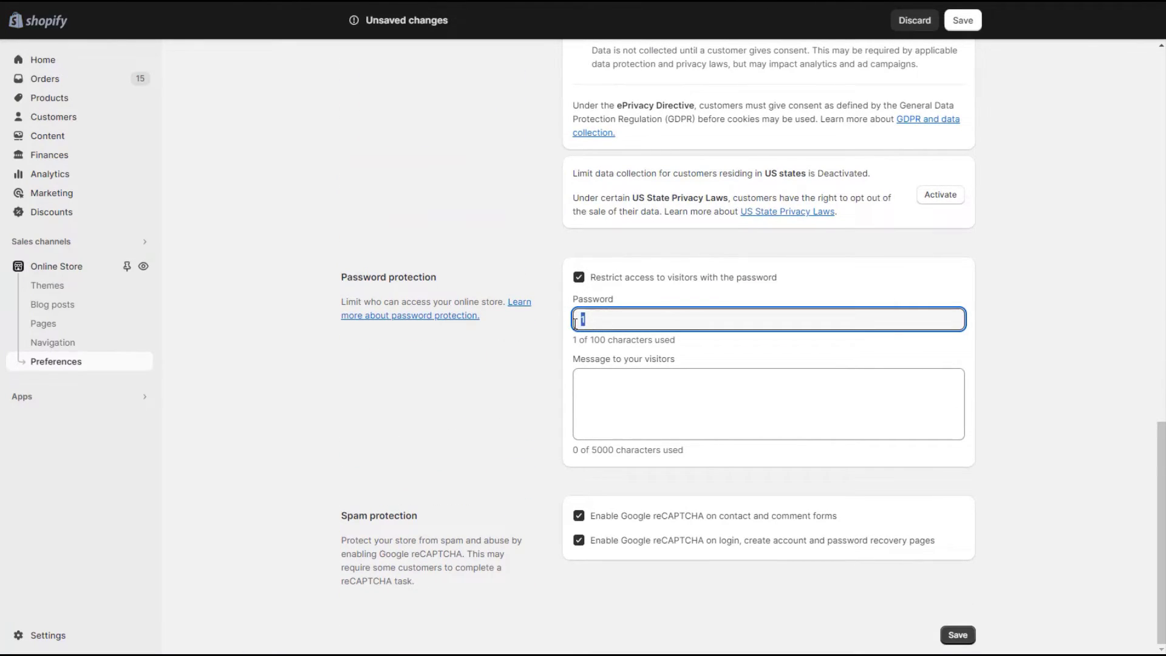
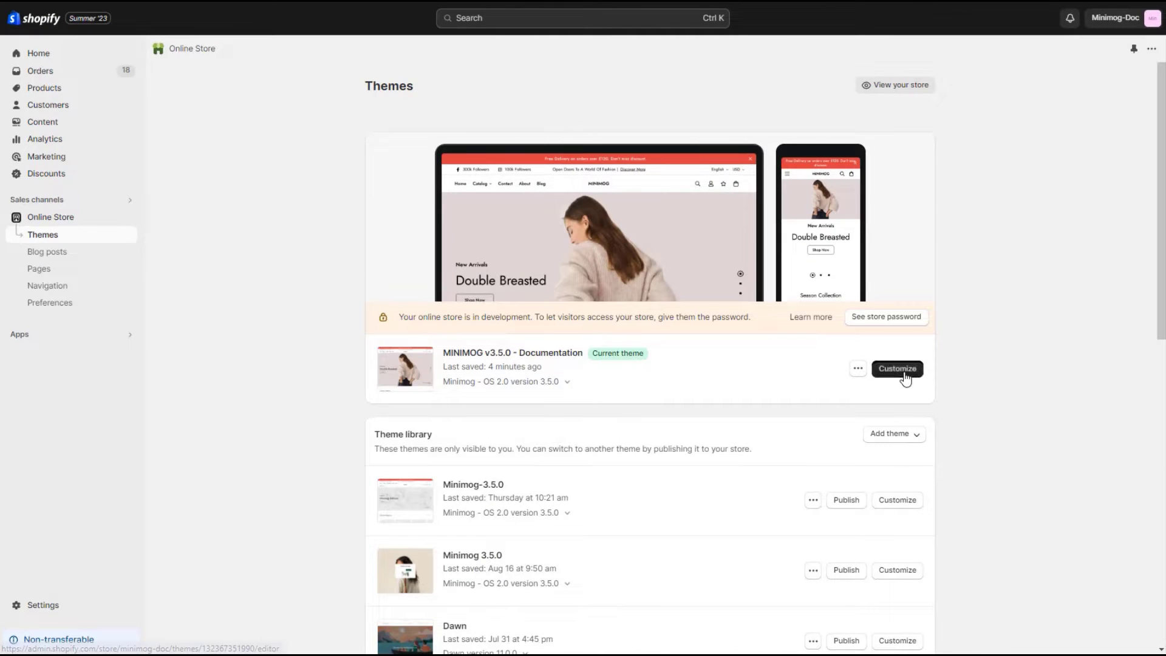
Step: Customize the current Minimog theme and switch the editor to the Password template under Others
left_click(896, 368)
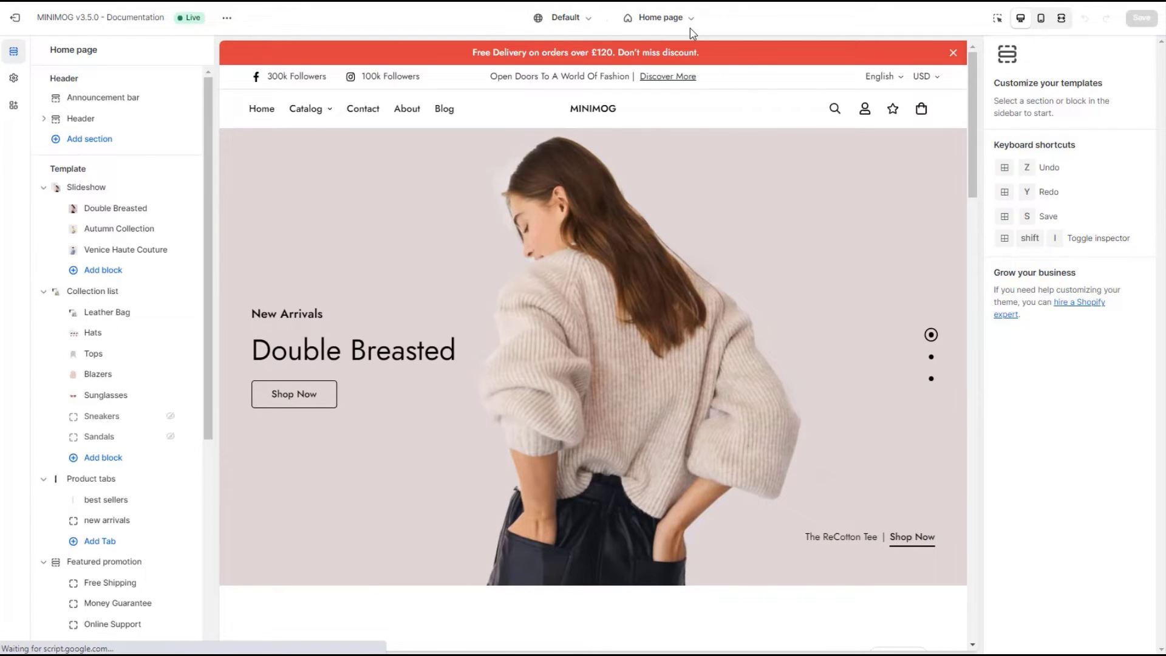
left_click(657, 17)
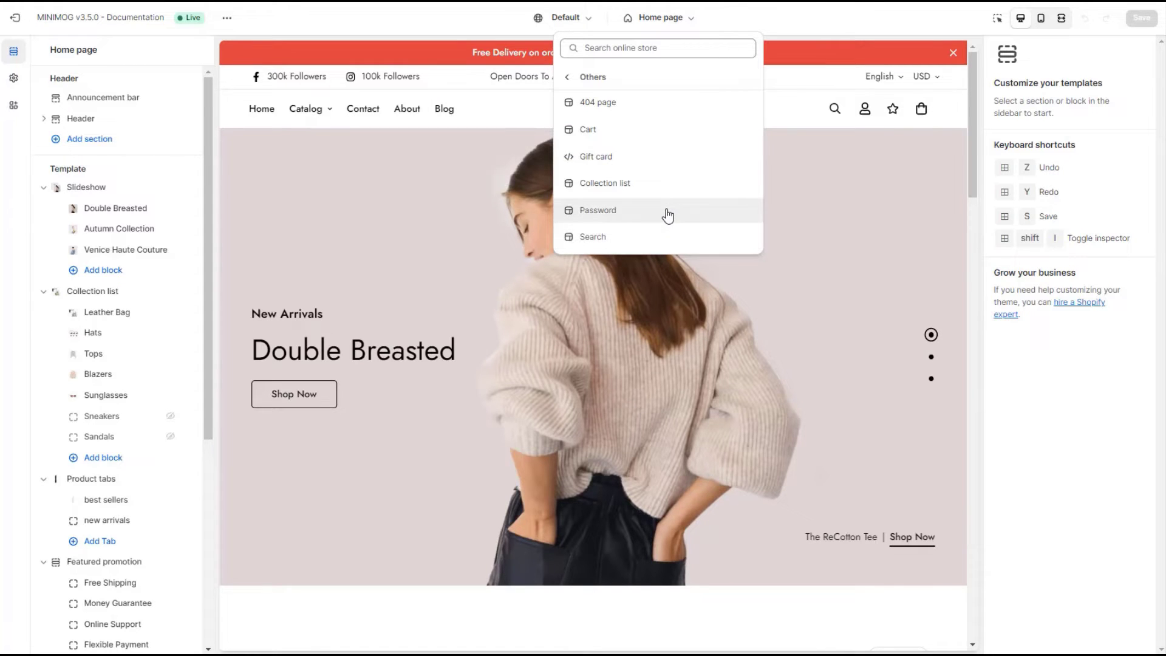
left_click(598, 210)
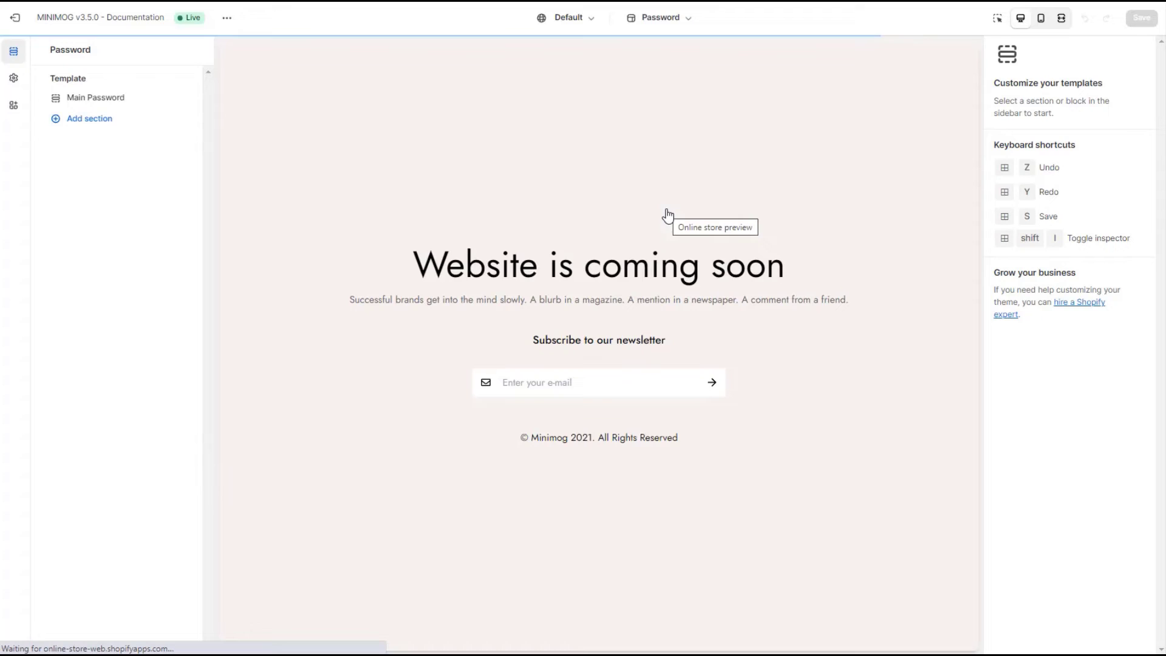
mouse_move(835, 210)
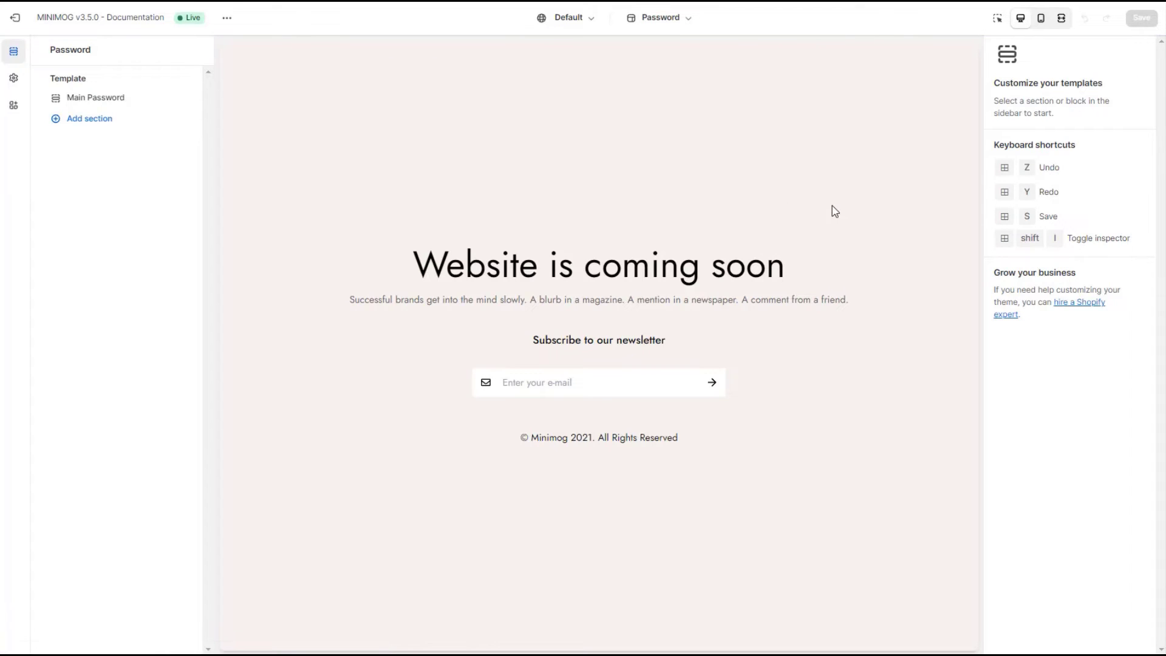
mouse_move(241, 122)
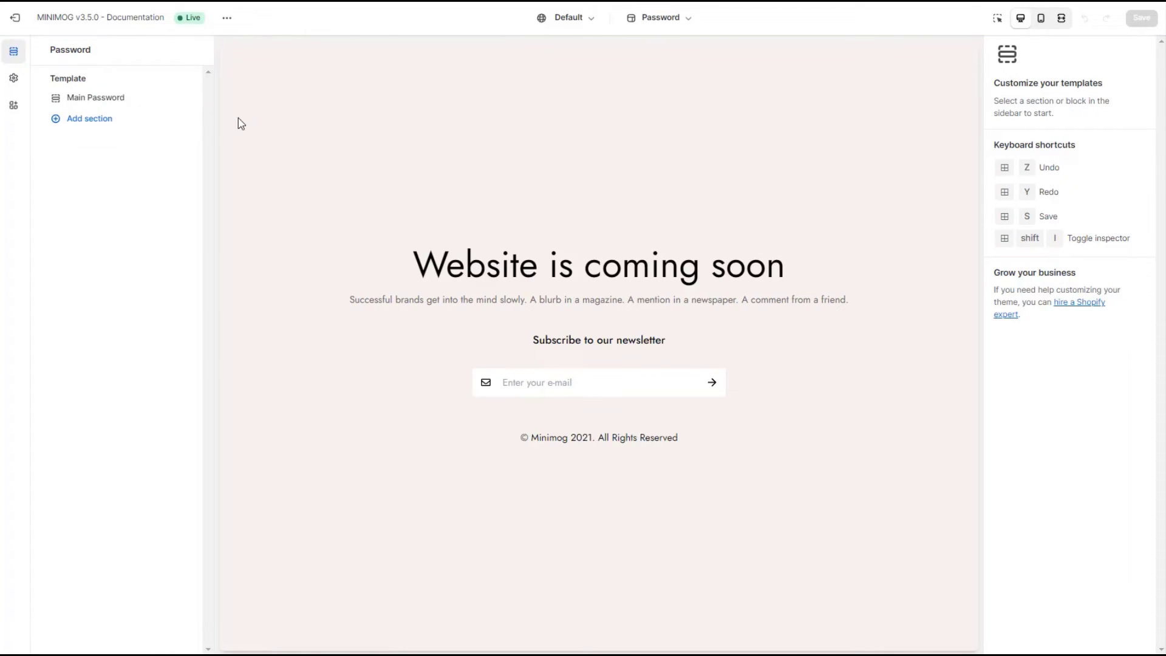
Step: In Main Password, set background color #E6D6C6, enable Show logo and pick minimog_logo_dark
left_click(95, 97)
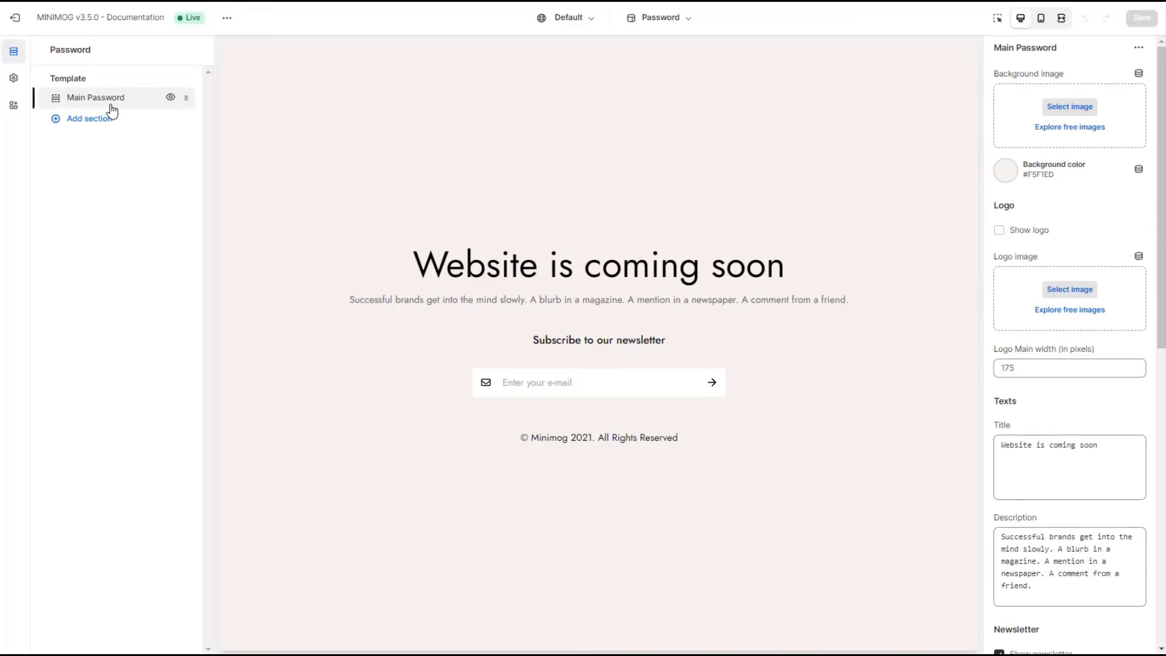
left_click(1006, 170)
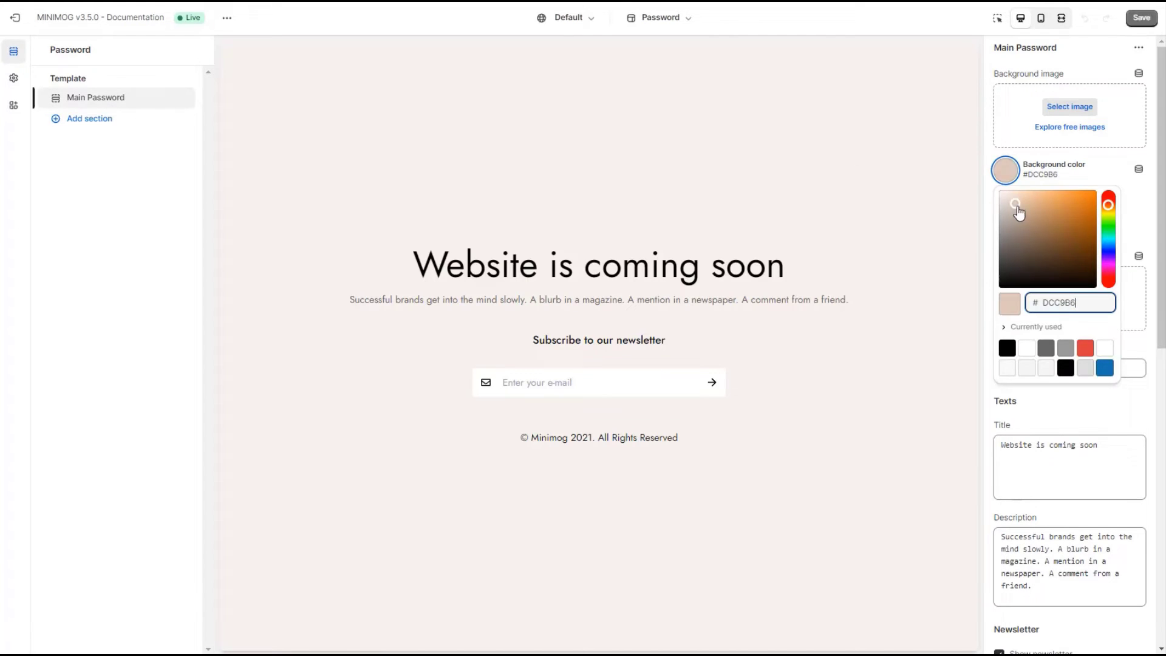
left_click(1069, 208)
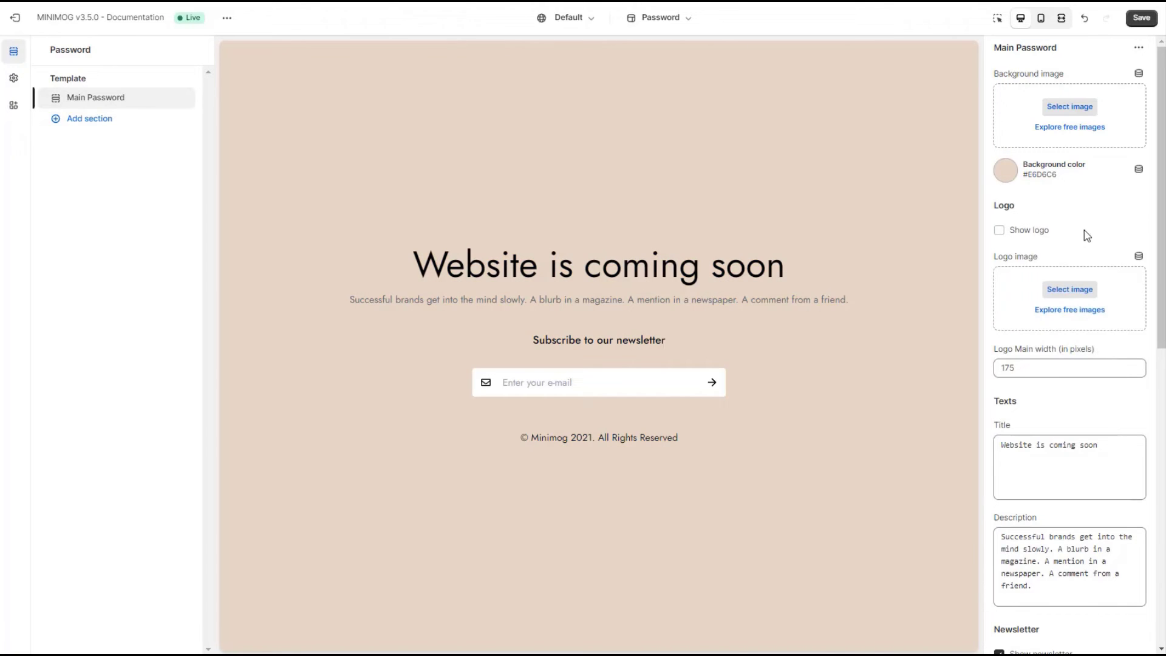
left_click(1000, 230)
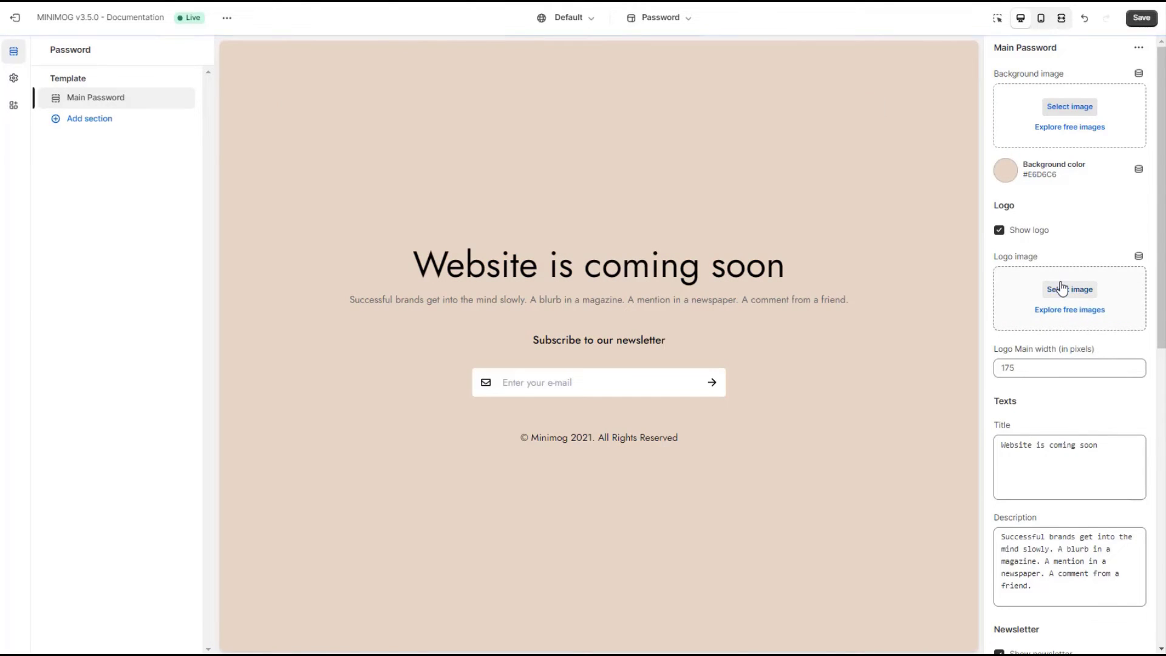
left_click(1069, 289)
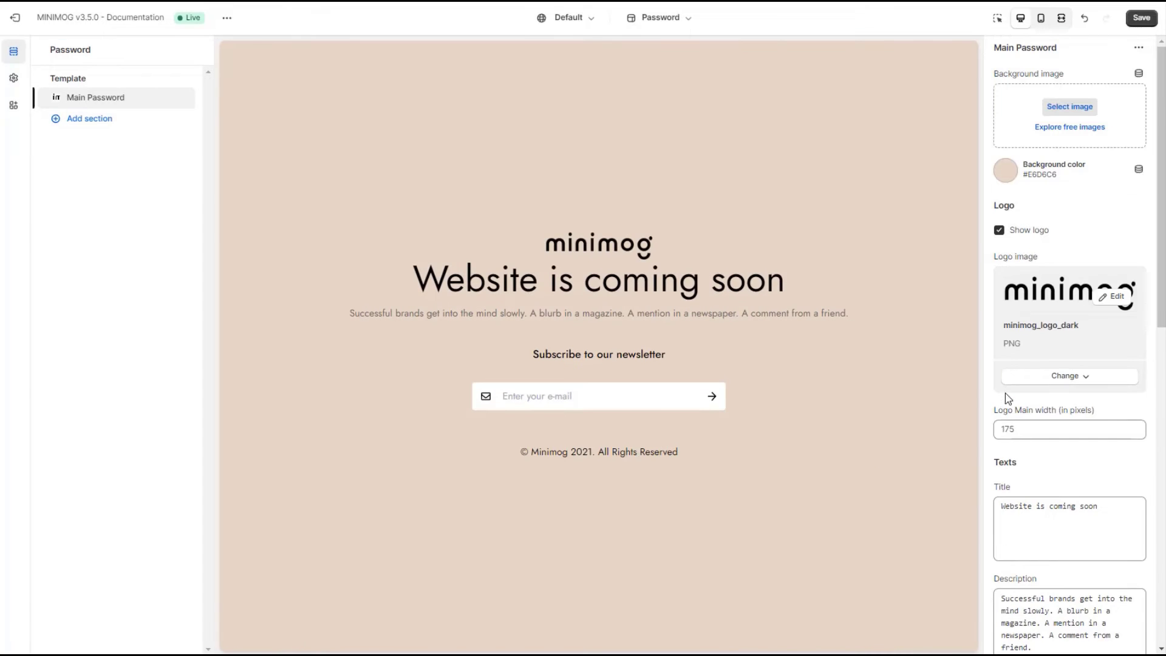
Step: Set the logo width to 150, enable Show password, and save the password page
type("150")
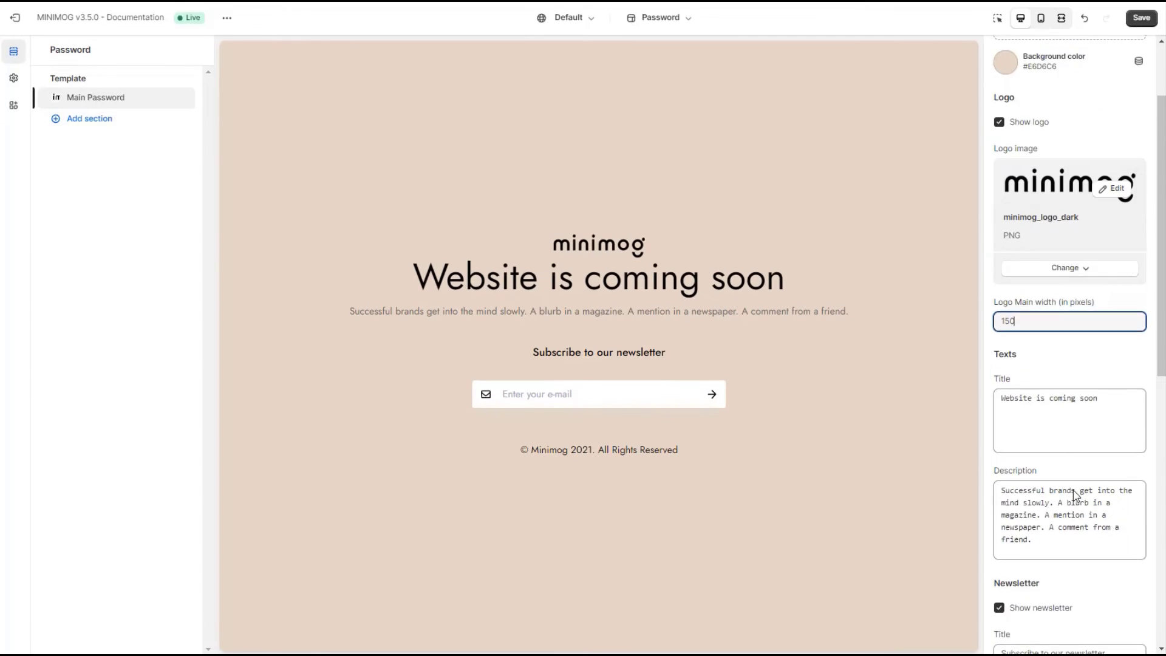
scroll("down", 3)
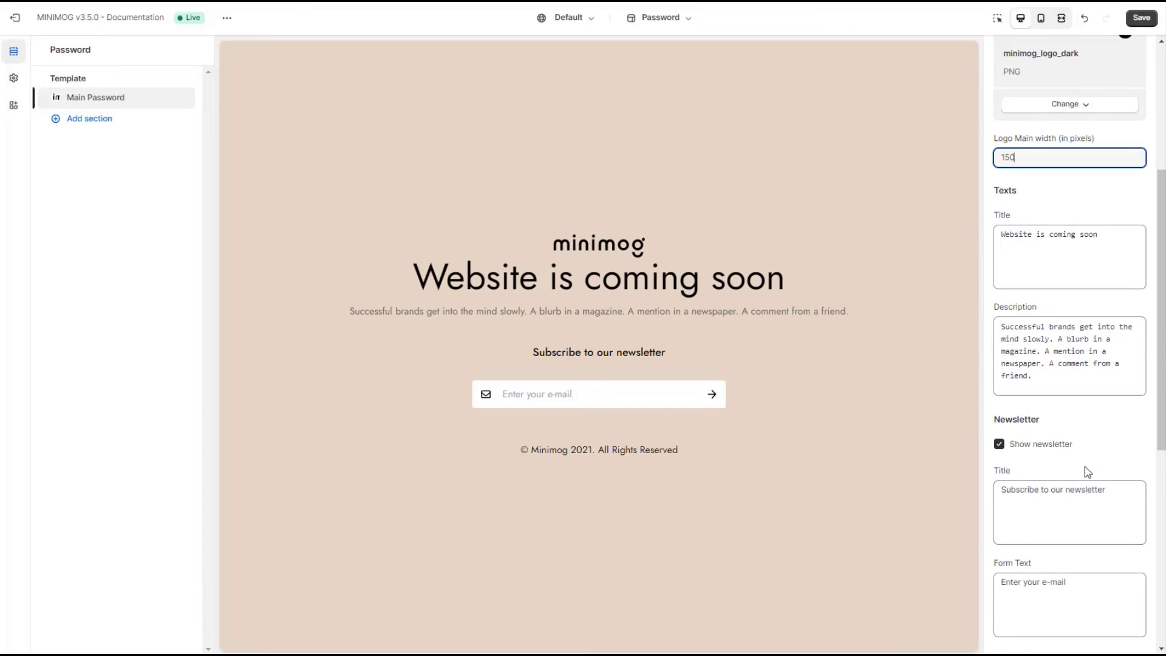
mouse_move(1115, 447)
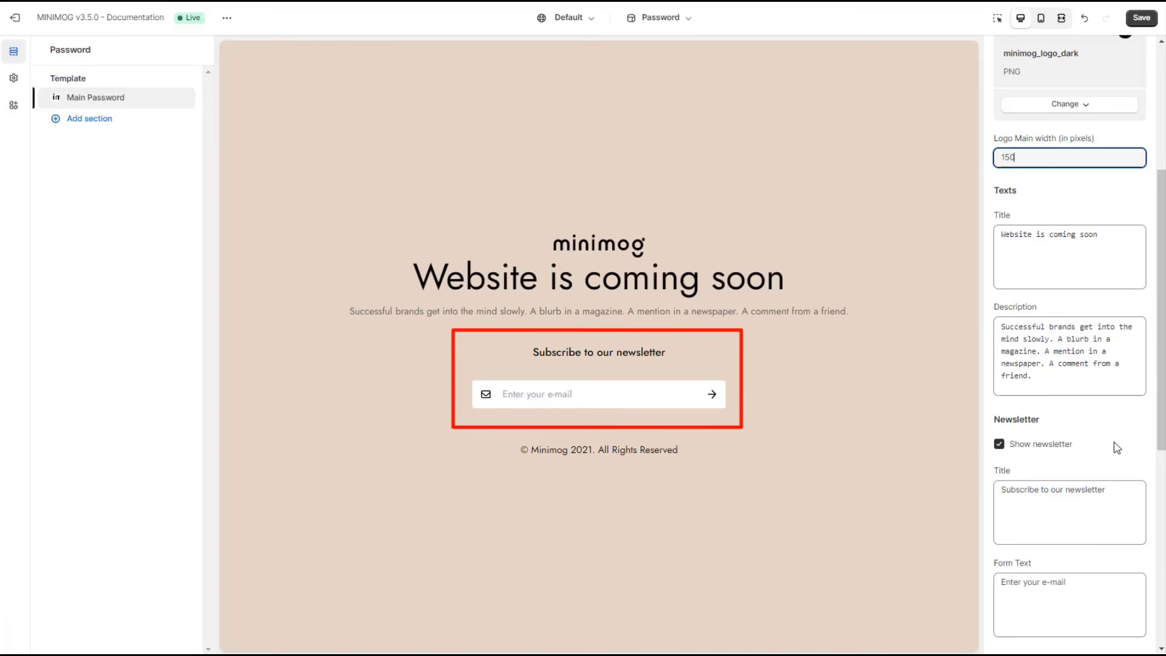
scroll("down", 3)
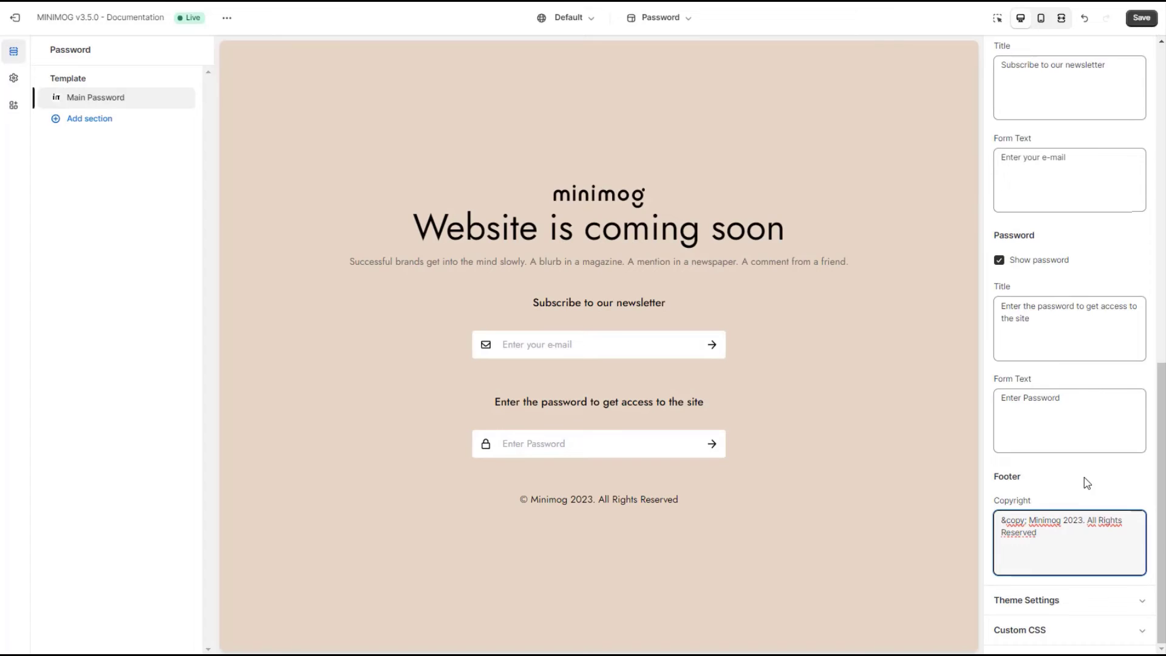
left_click(1141, 18)
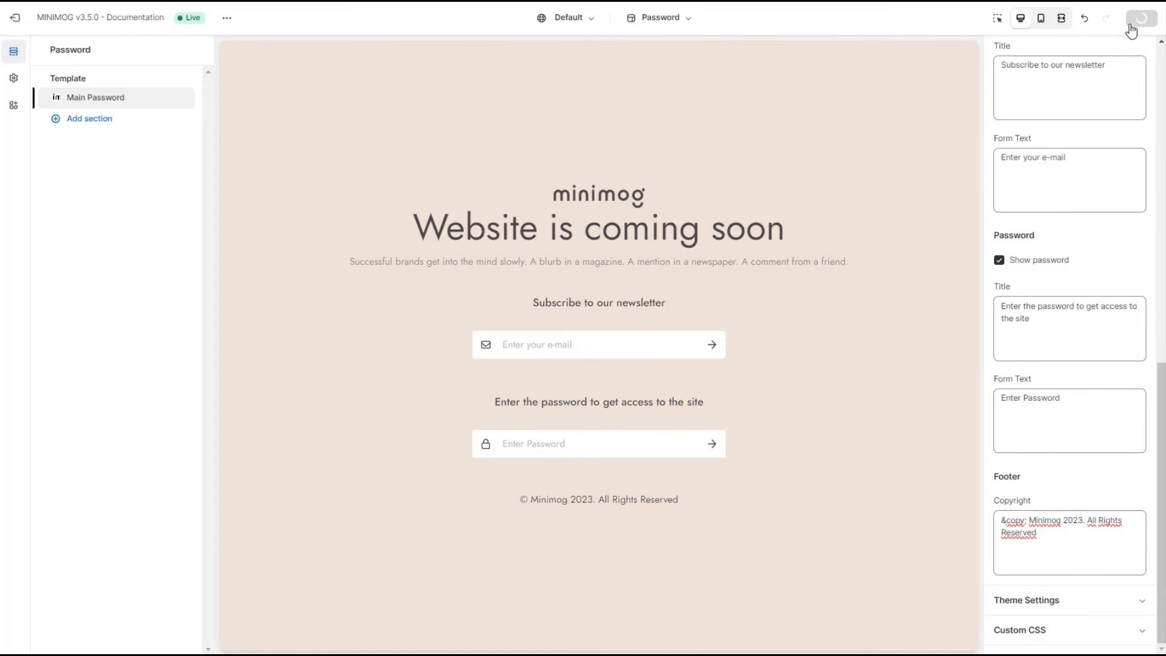